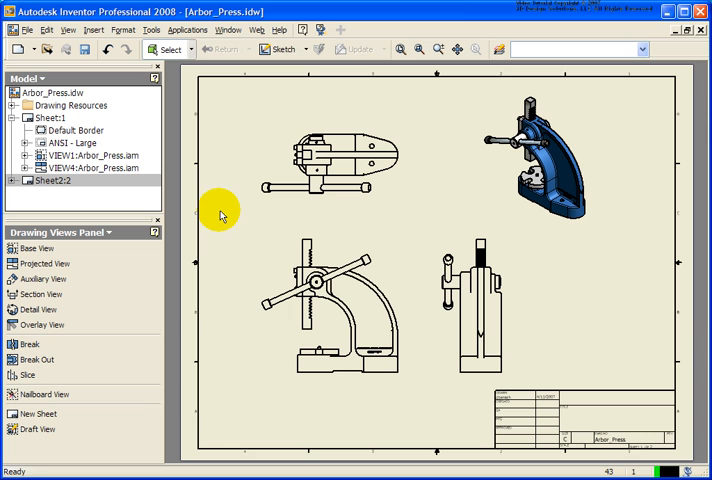
pyautogui.moveTo(188, 28)
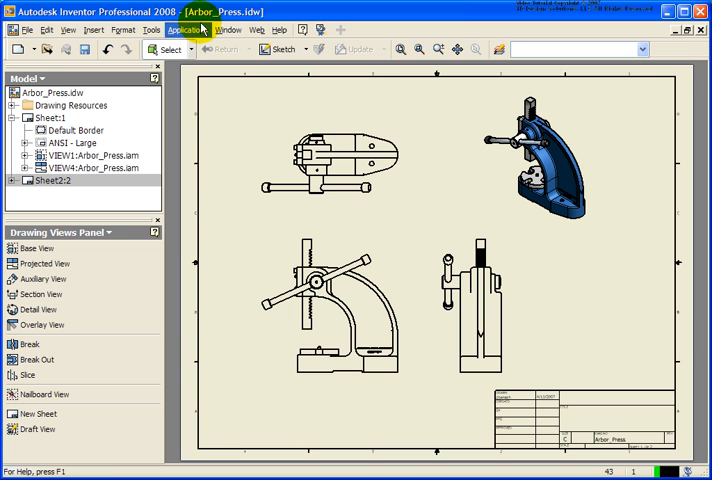
pyautogui.moveTo(244, 204)
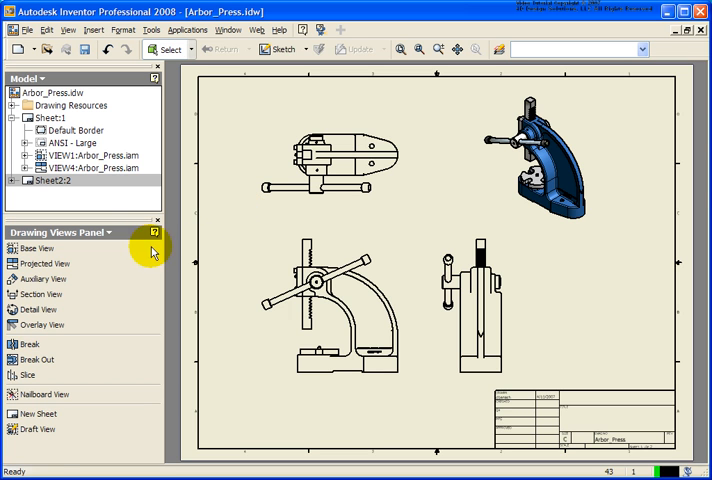
# Show the list of available tool panels from the Drawing Views Panel title.
pyautogui.click(96, 232)
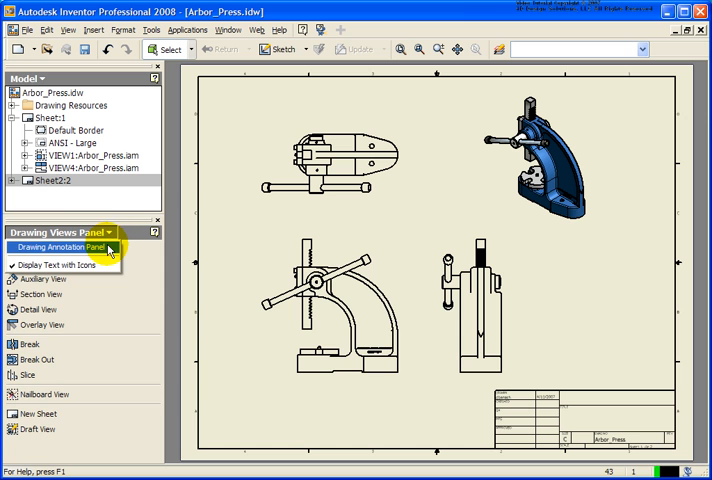
# Start a Revision Table from Drawing Annotation, indexing revisions alphabetically from A.
pyautogui.click(56, 246)
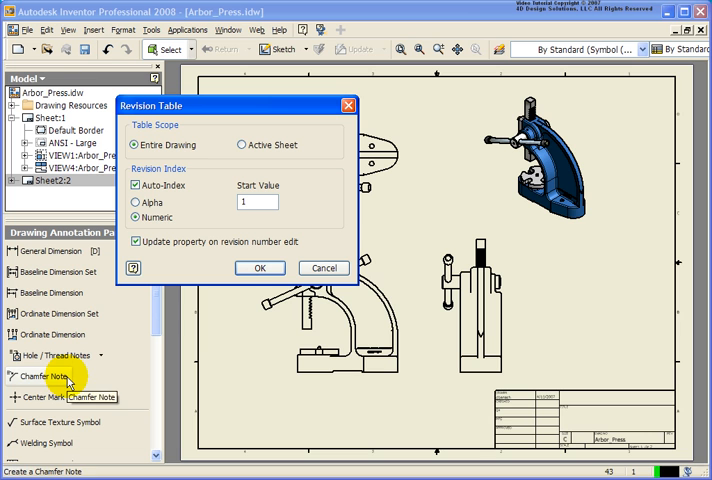
pyautogui.moveTo(96, 380)
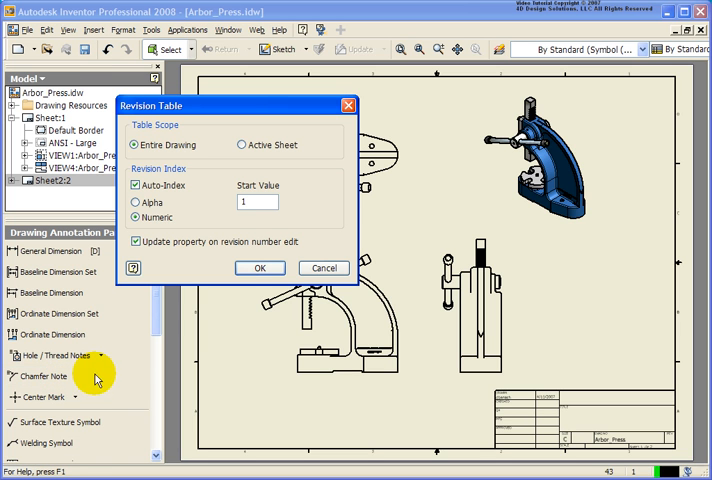
pyautogui.moveTo(196, 156)
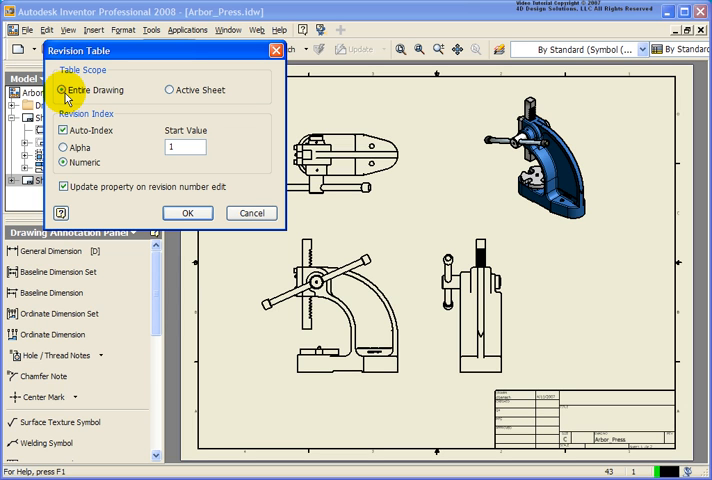
pyautogui.moveTo(160, 90)
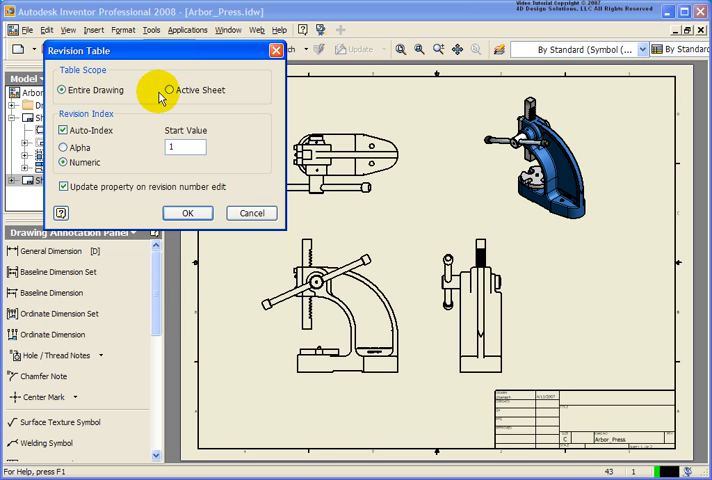
pyautogui.moveTo(168, 96)
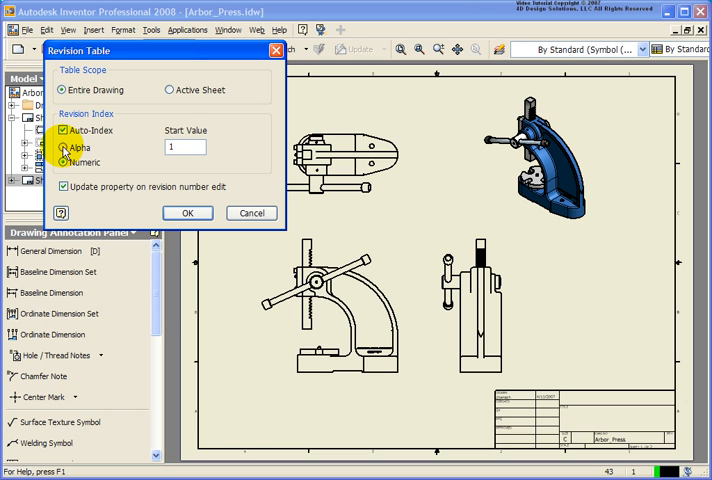
pyautogui.click(64, 148)
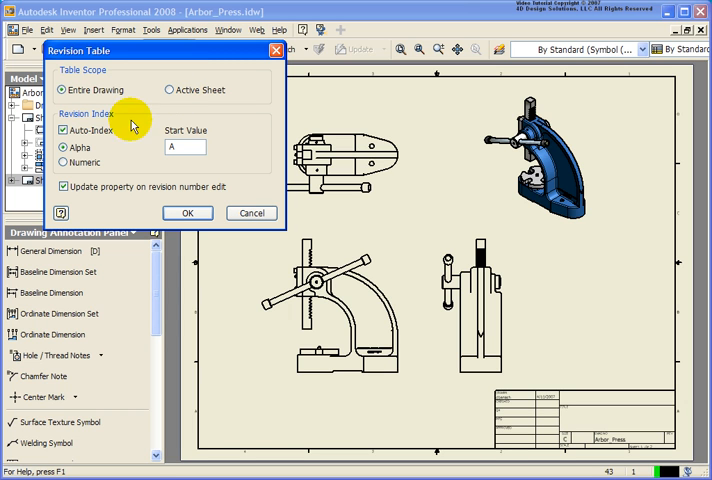
pyautogui.moveTo(108, 140)
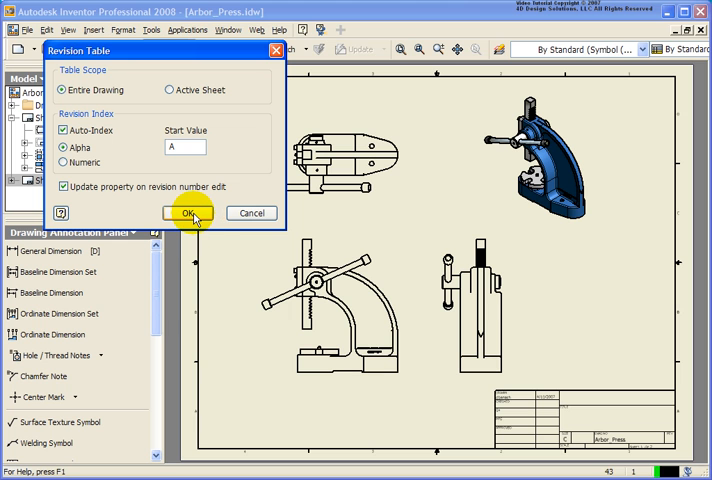
# Confirm the settings and place the revision history table with row A on the sheet.
pyautogui.click(184, 212)
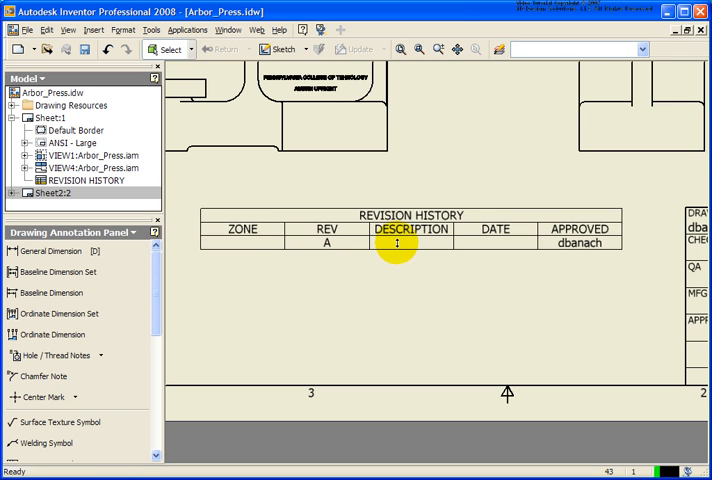
pyautogui.moveTo(336, 276)
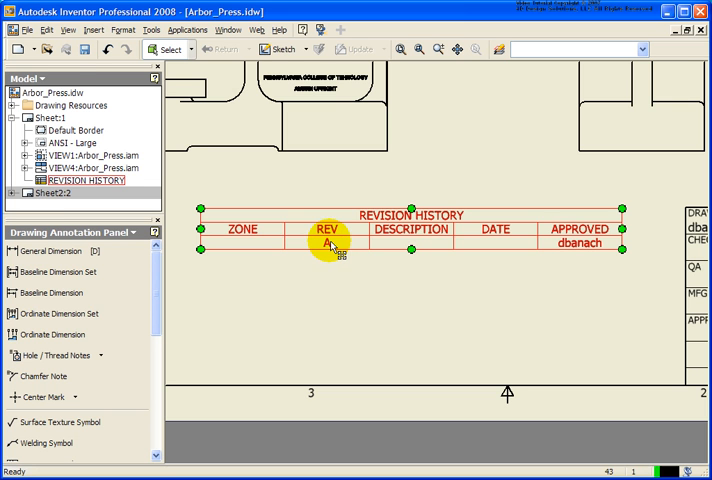
# Open the placed revision table for editing, with revision A's zone as 3a.
pyautogui.doubleClick(328, 240)
pyautogui.write('3a')
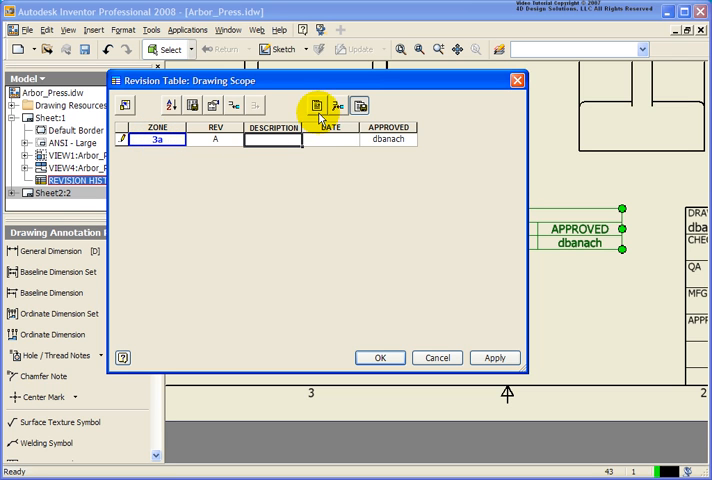
pyautogui.moveTo(316, 104)
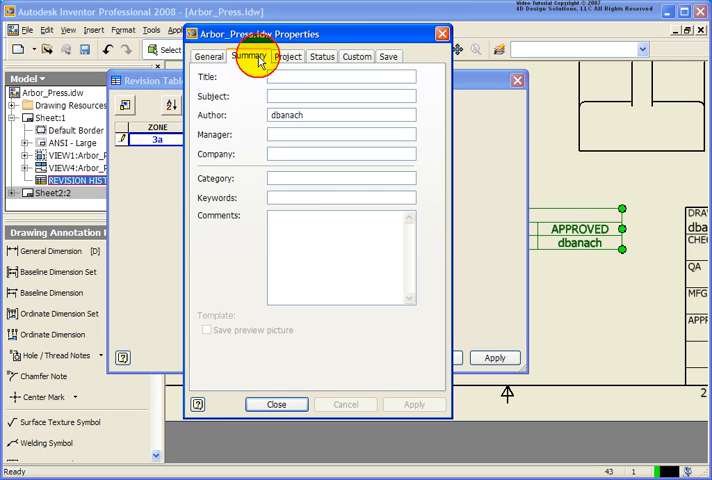
pyautogui.moveTo(300, 222)
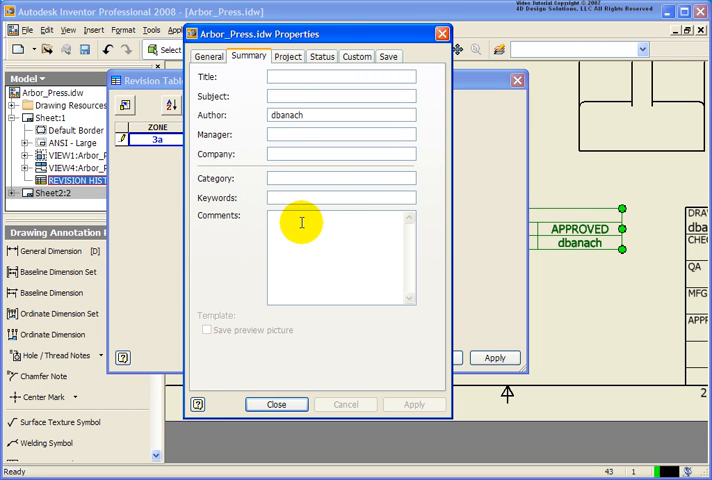
# Enter the summary comment Changed Dim, then review the Project properties.
pyautogui.write('Chang')
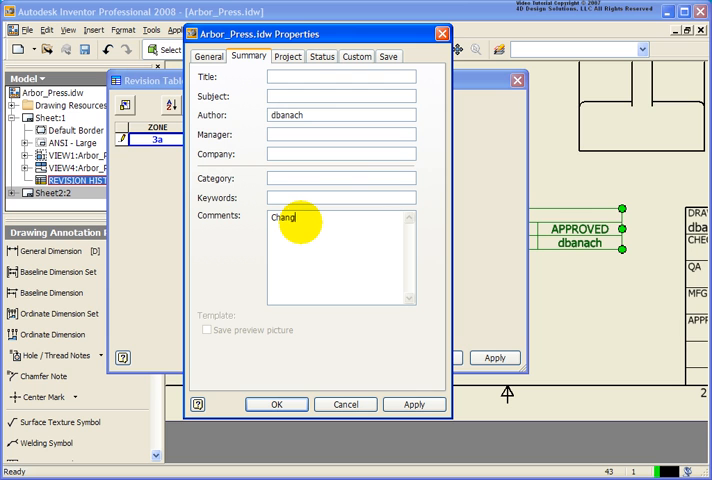
pyautogui.write('ed')
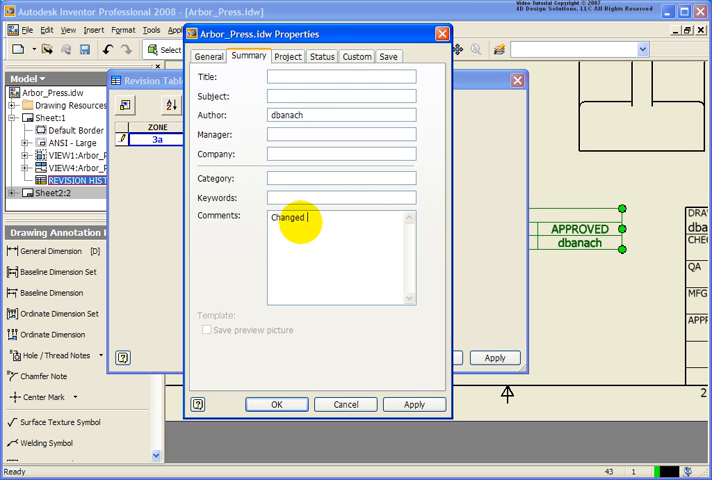
pyautogui.write('Dm')
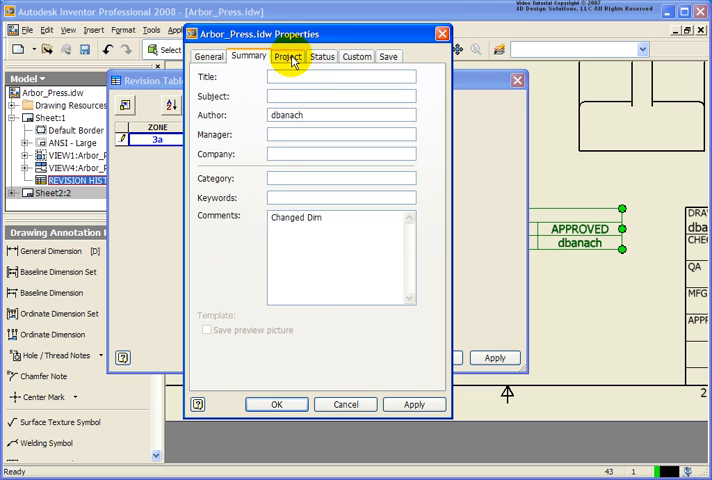
pyautogui.click(288, 56)
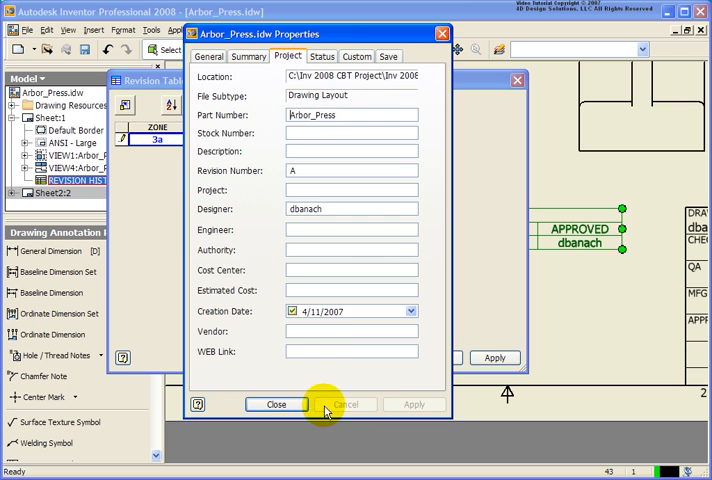
# Close the properties so revision A's description reads Changed Dim.
pyautogui.click(276, 404)
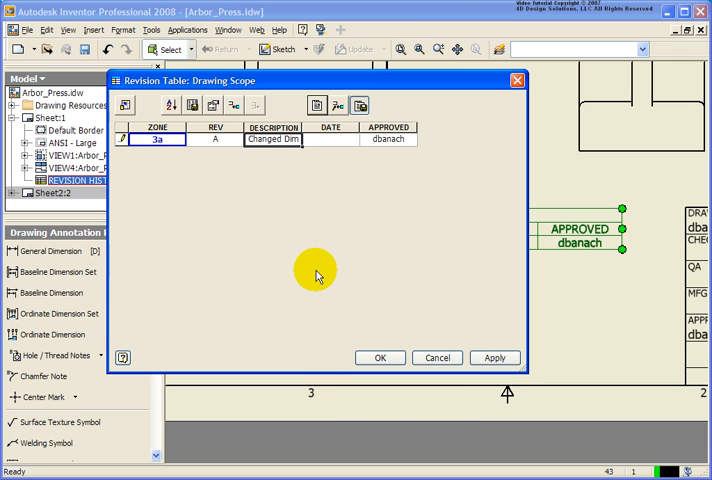
pyautogui.moveTo(316, 164)
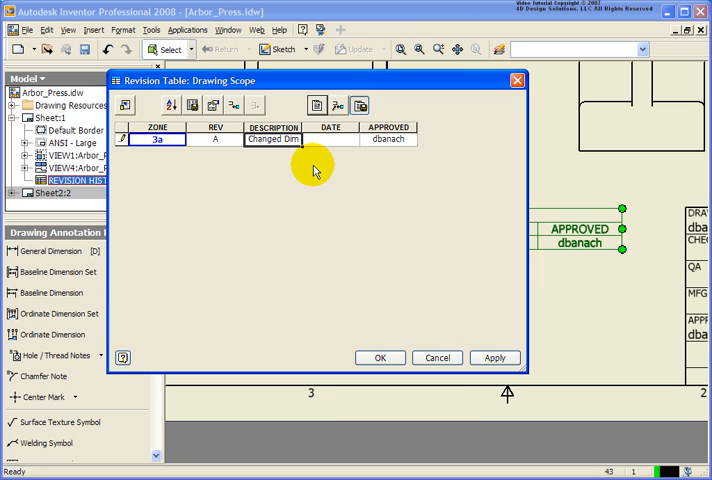
pyautogui.moveTo(322, 170)
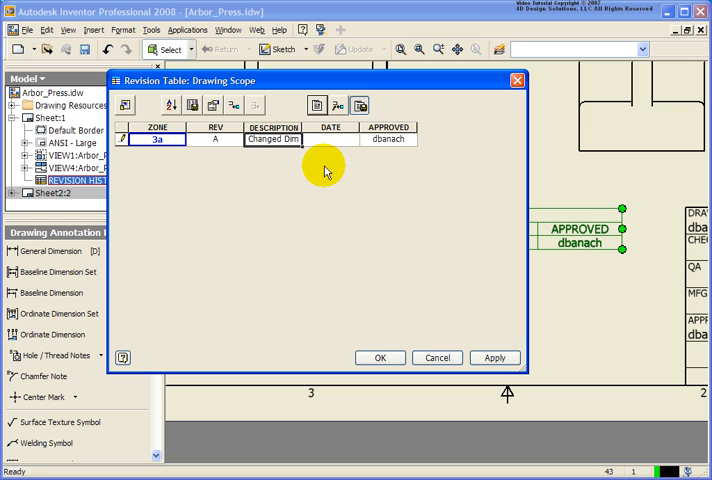
pyautogui.moveTo(336, 104)
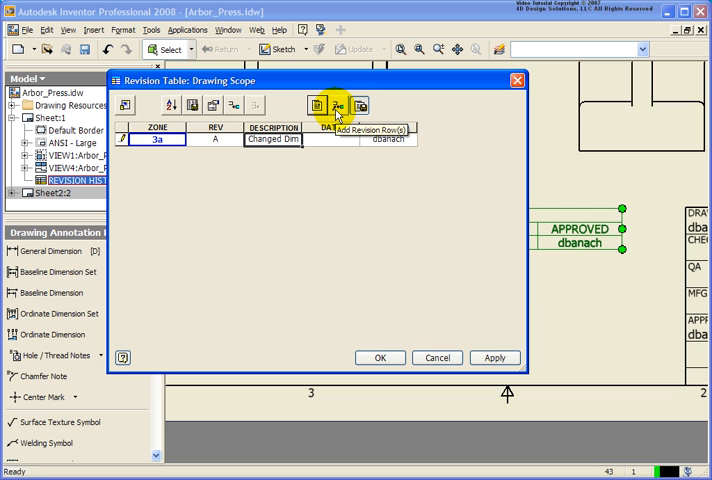
pyautogui.moveTo(358, 106)
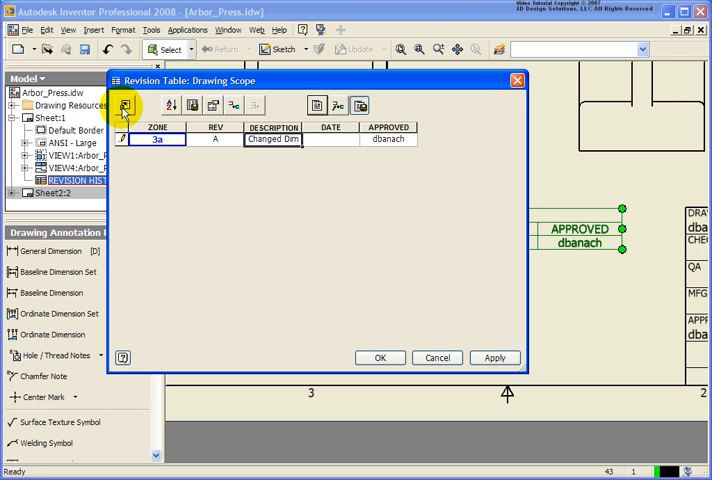
# Review the Column Chooser and cancel, keeping ZONE, REV, DESCRIPTION, DATE and APPROVED.
pyautogui.click(122, 104)
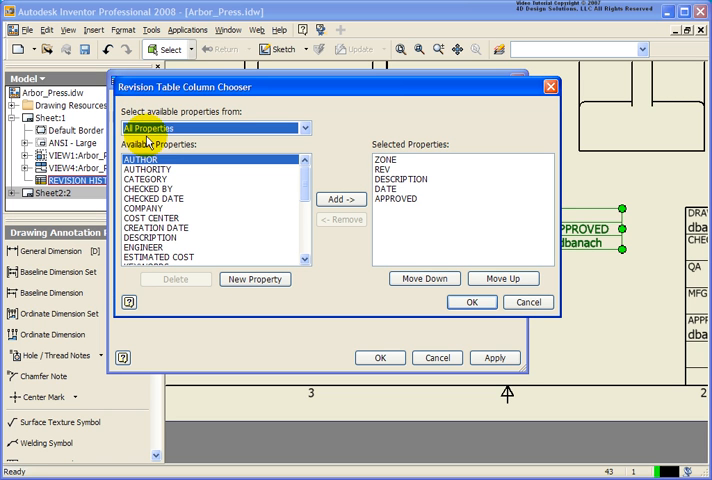
pyautogui.moveTo(170, 240)
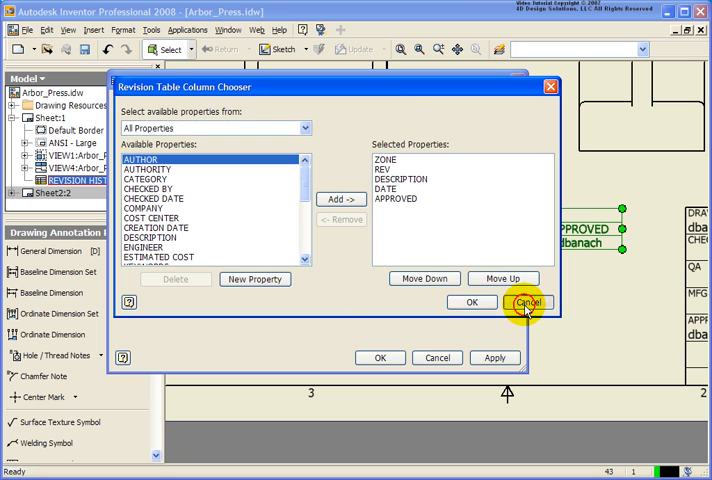
pyautogui.click(528, 304)
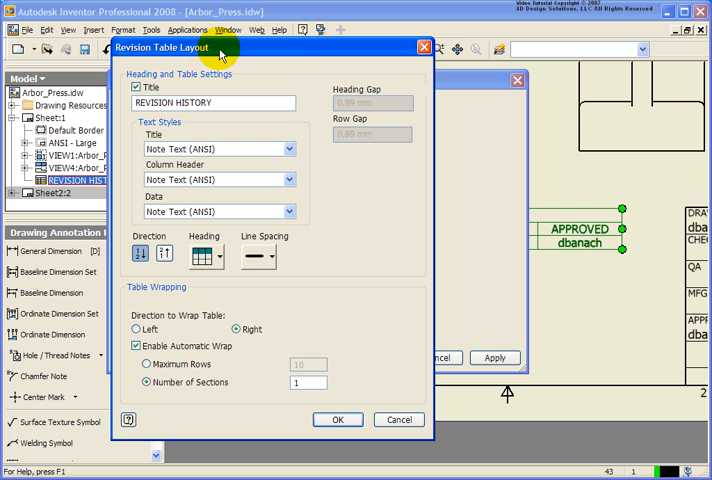
pyautogui.moveTo(280, 296)
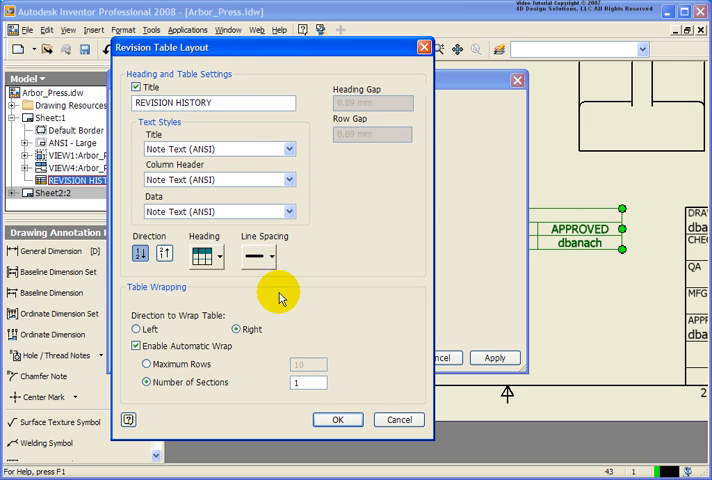
pyautogui.moveTo(398, 420)
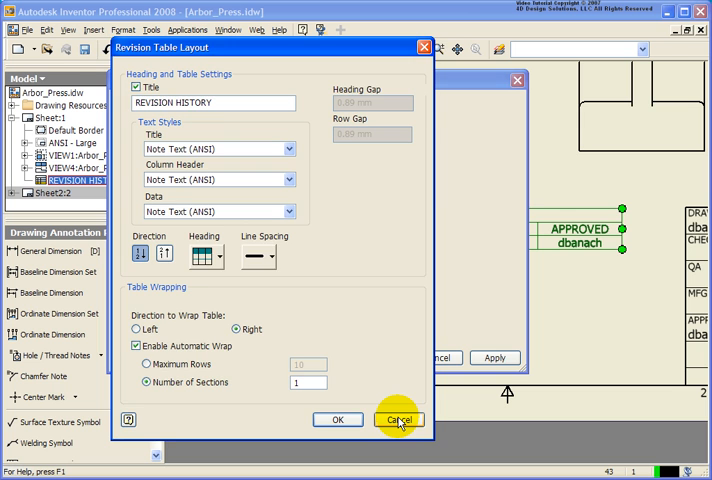
pyautogui.click(398, 420)
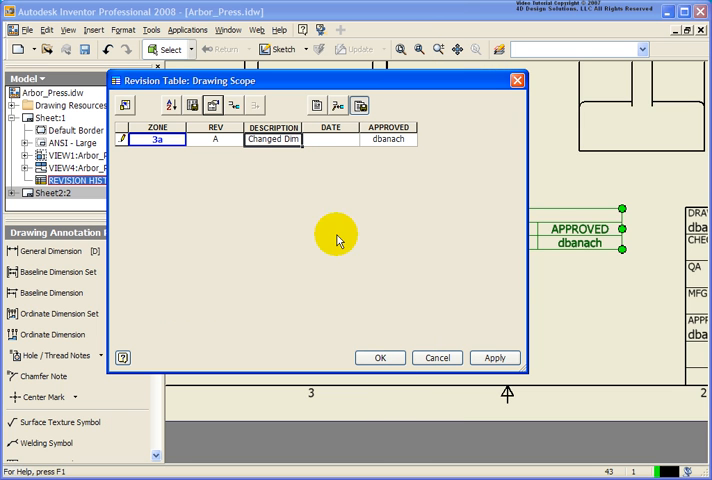
pyautogui.moveTo(270, 178)
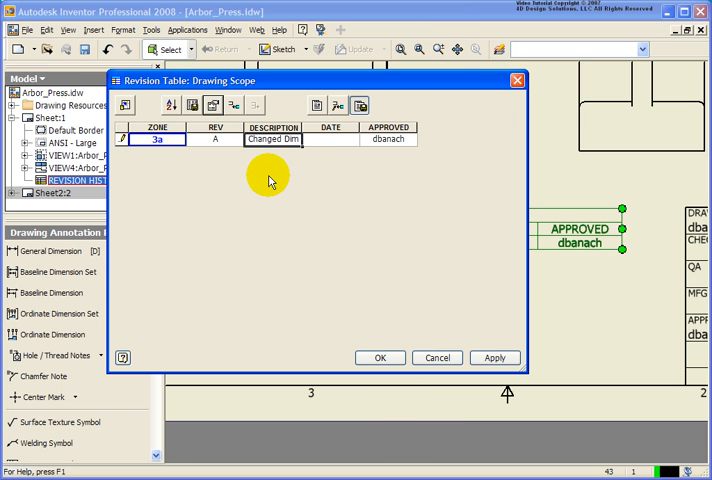
pyautogui.moveTo(230, 108)
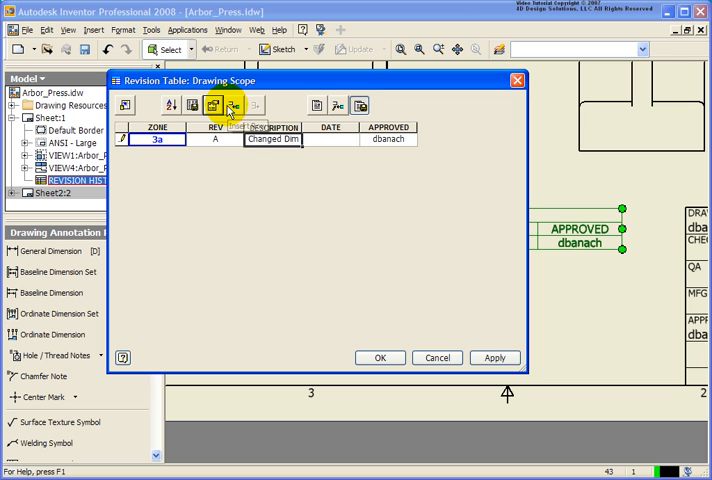
pyautogui.moveTo(234, 108)
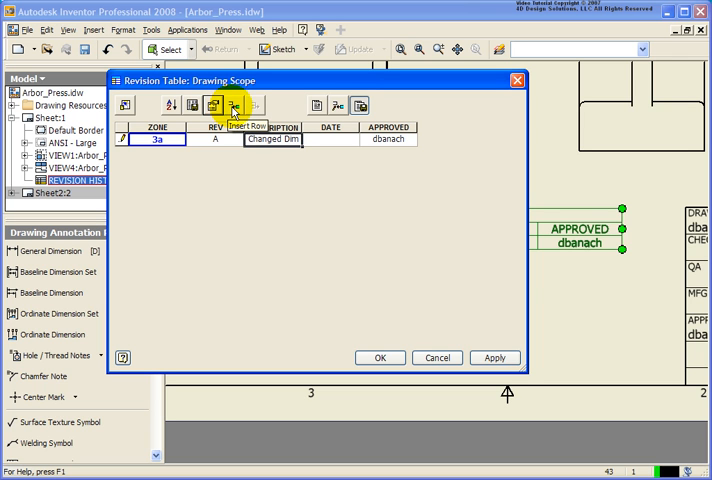
pyautogui.moveTo(136, 164)
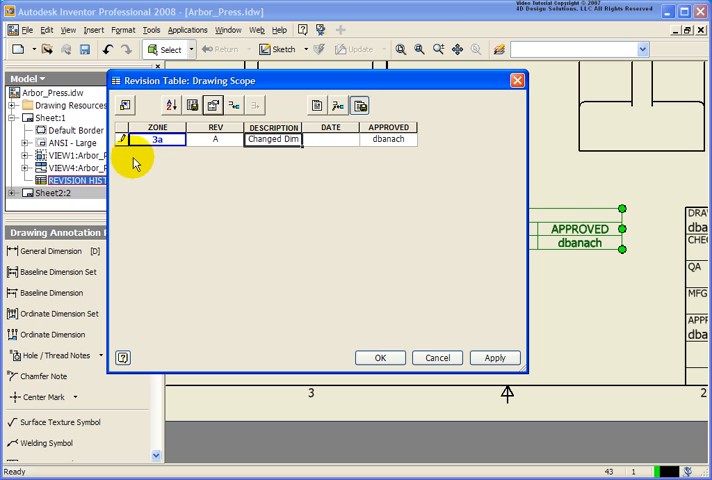
pyautogui.moveTo(322, 172)
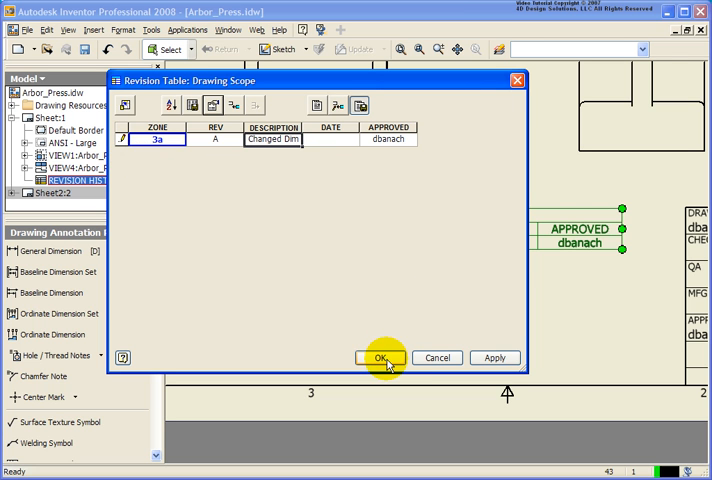
pyautogui.click(380, 356)
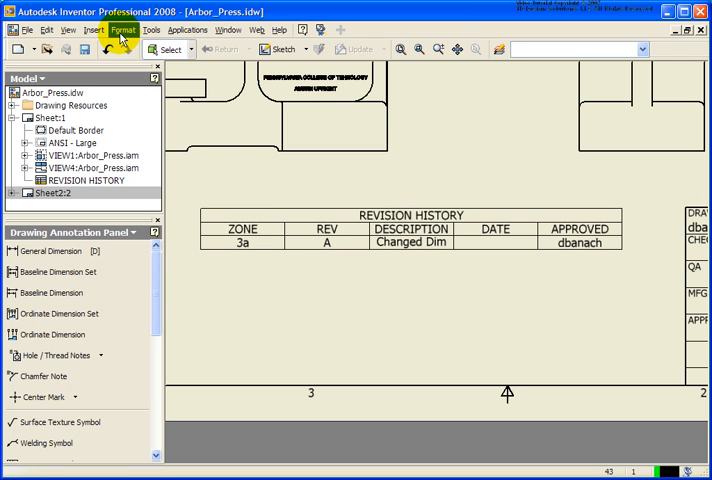
pyautogui.click(122, 30)
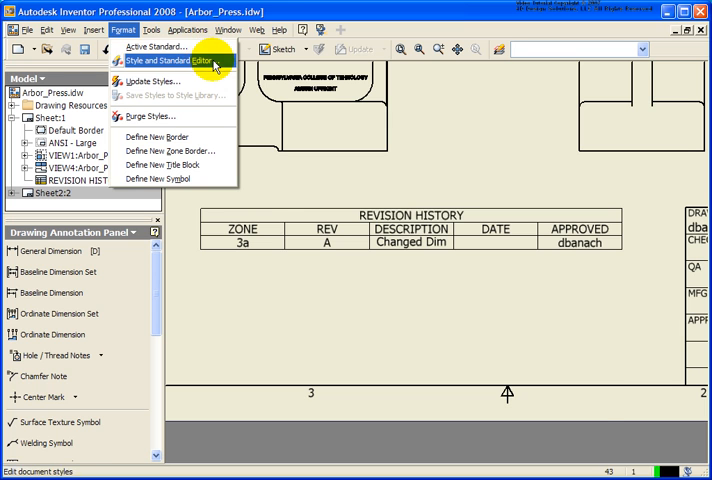
pyautogui.click(164, 60)
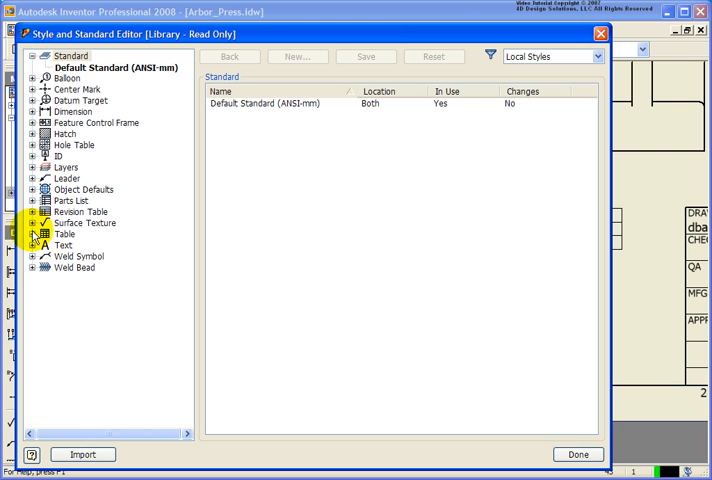
pyautogui.click(32, 212)
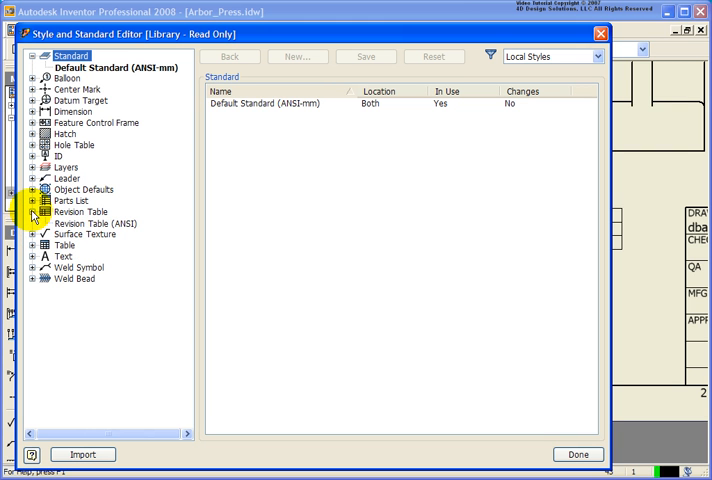
pyautogui.click(80, 224)
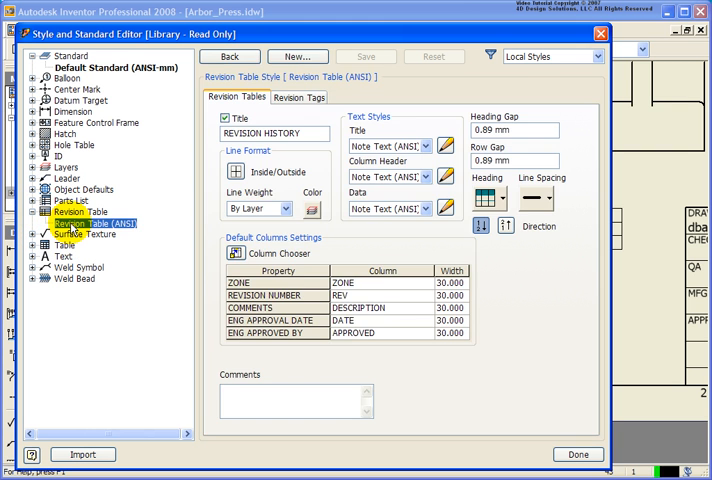
pyautogui.moveTo(428, 128)
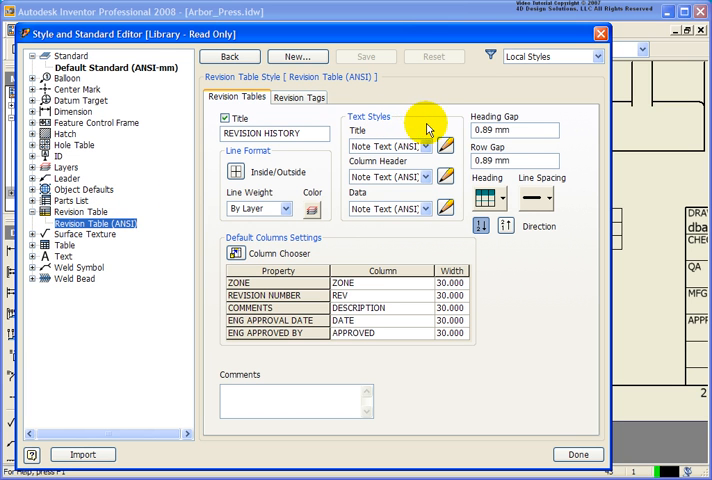
pyautogui.moveTo(284, 100)
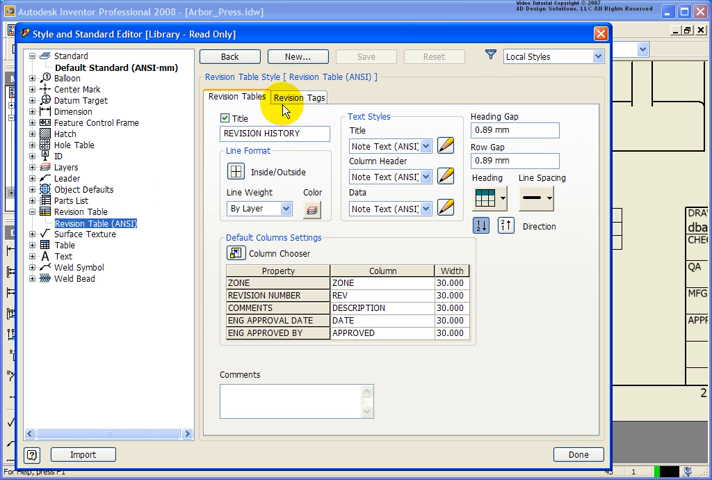
pyautogui.click(296, 98)
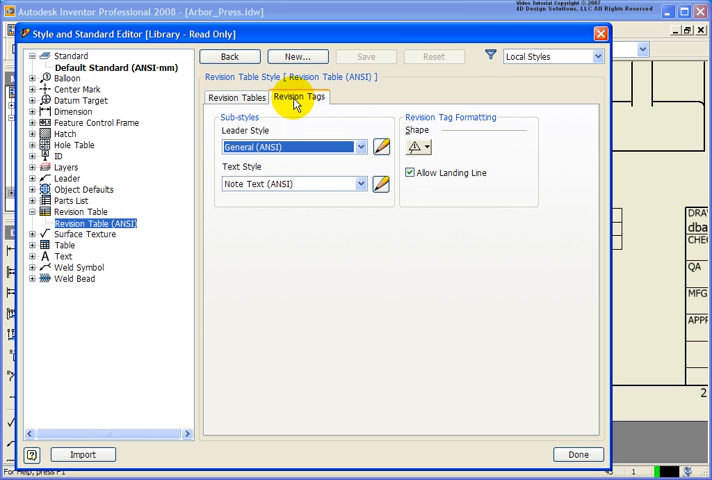
pyautogui.click(236, 96)
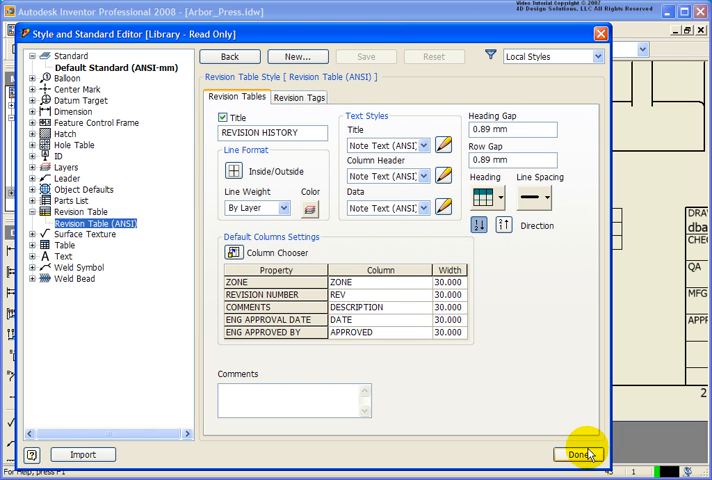
pyautogui.click(588, 452)
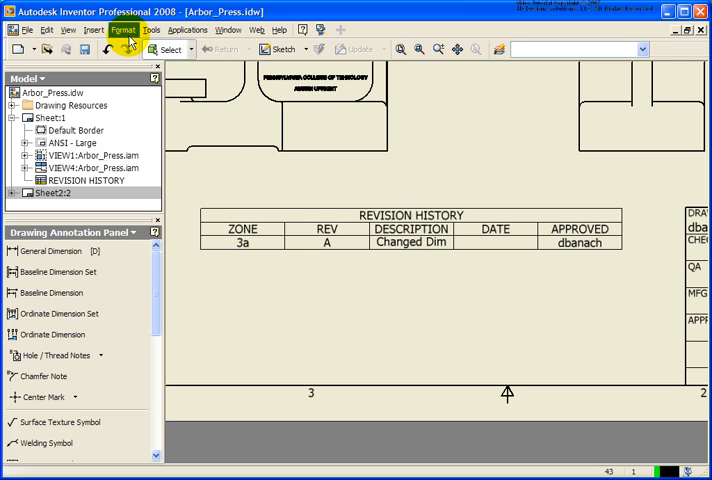
pyautogui.click(124, 30)
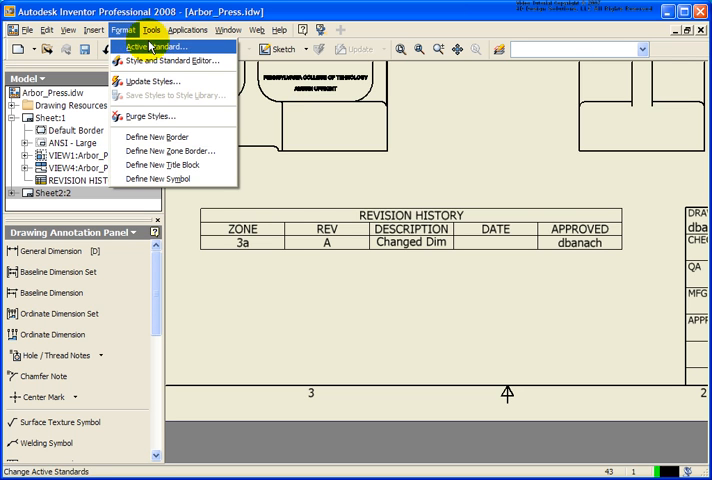
pyautogui.moveTo(180, 96)
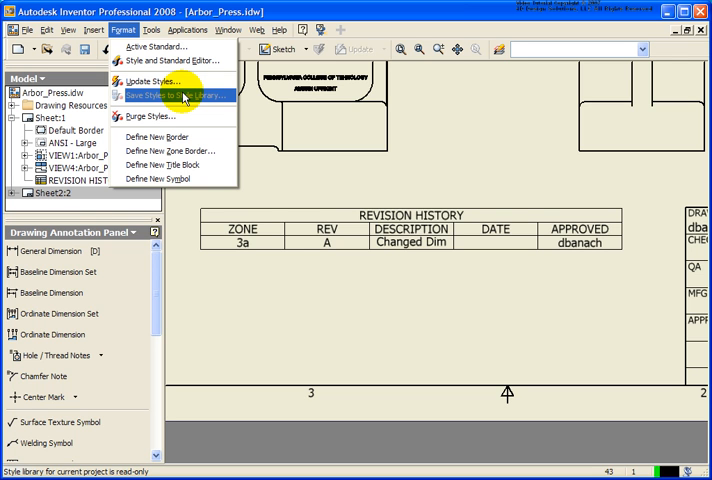
pyautogui.moveTo(304, 300)
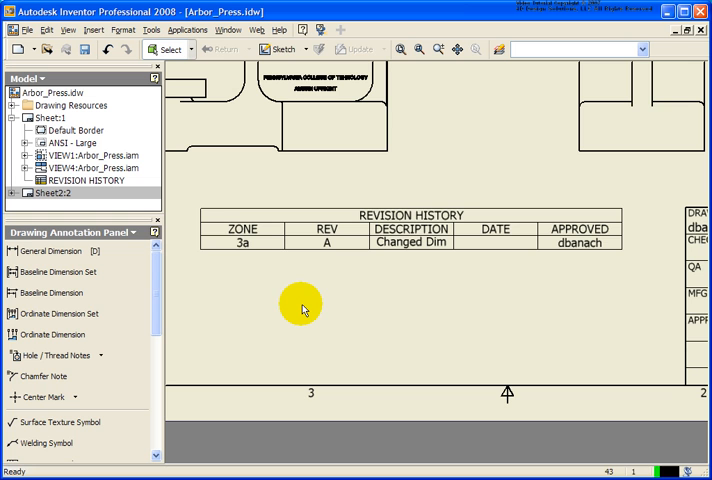
pyautogui.moveTo(280, 264)
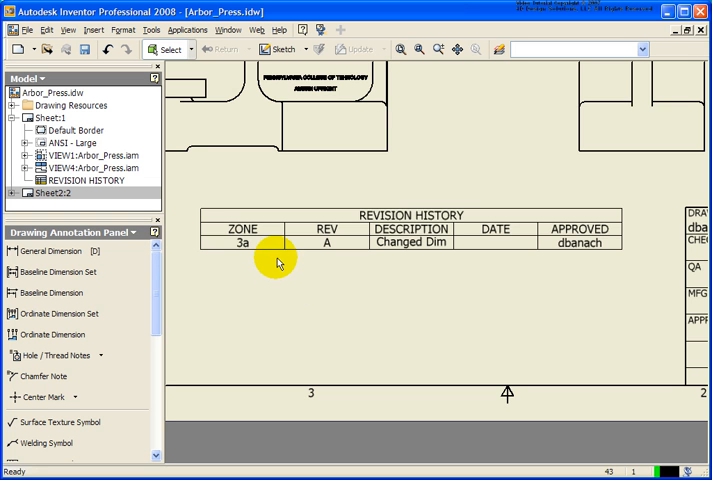
# Add revision row B to the revision history table via its context menu.
pyautogui.click(240, 244)
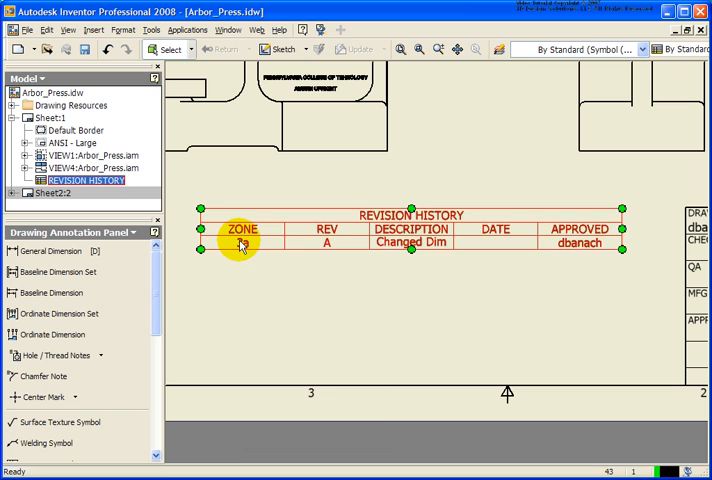
pyautogui.rightClick(240, 244)
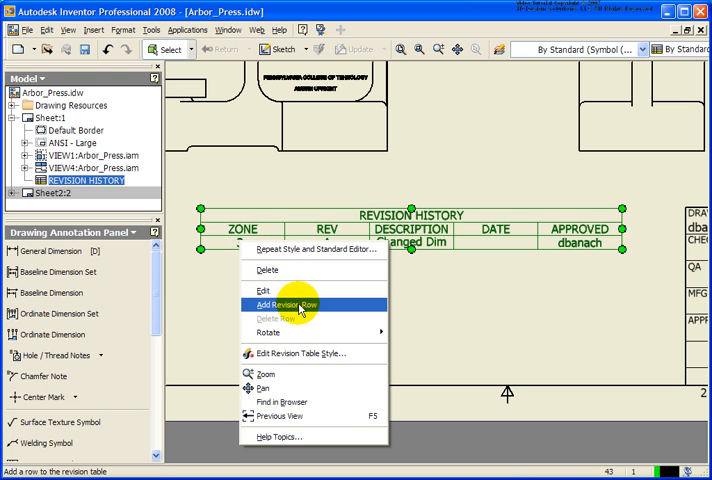
pyautogui.click(284, 304)
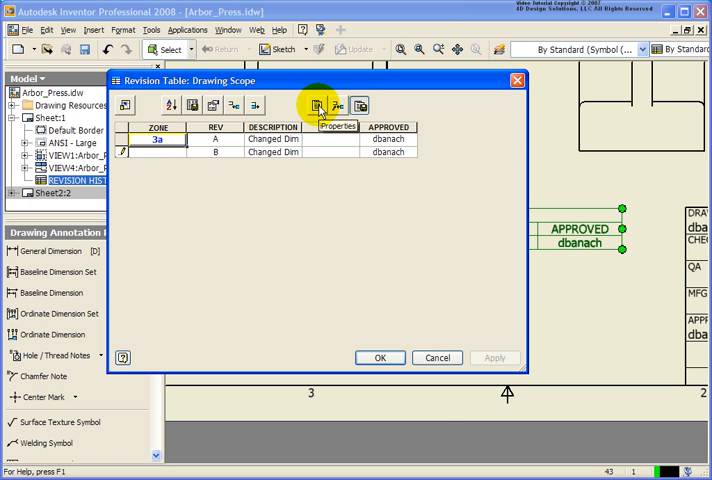
# Edit the Summary Comments to read Changed 1/2 in dim.
pyautogui.click(318, 104)
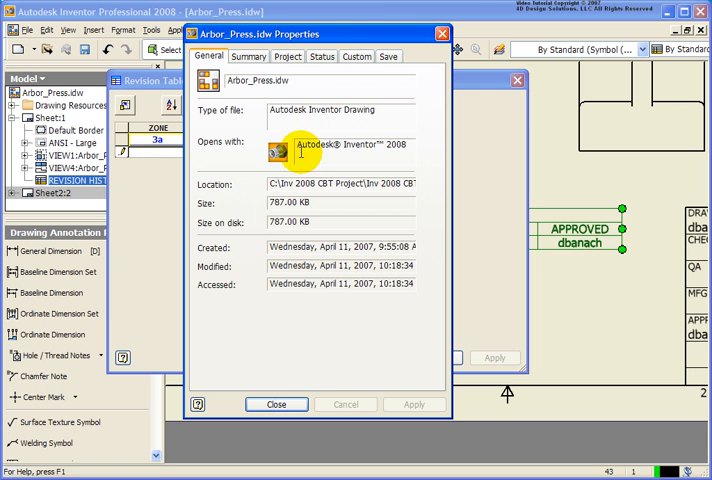
pyautogui.click(248, 56)
pyautogui.write('Changed')
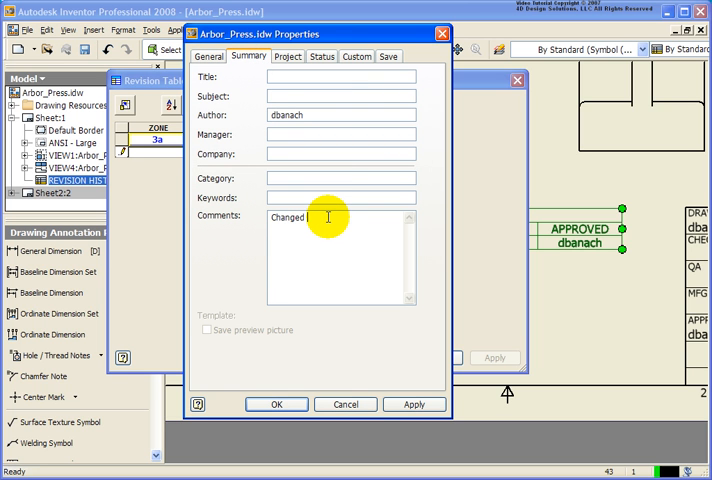
pyautogui.write('1/2')
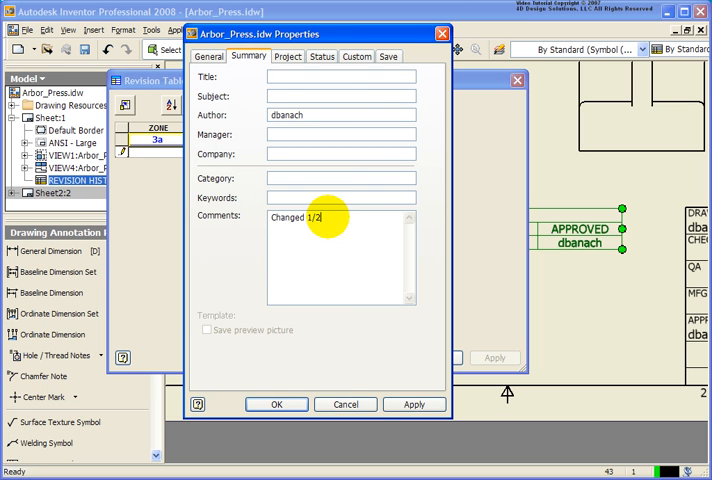
pyautogui.write('in')
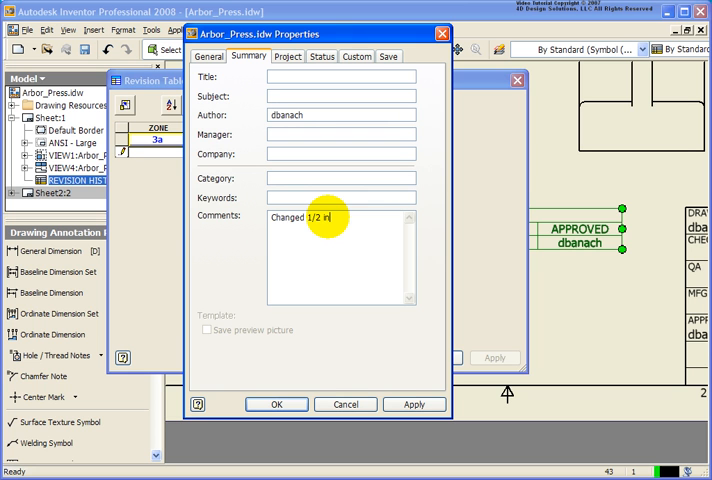
# Confirm the comment so the sheet's table shows row B reading Changed 1/2 in dim.
pyautogui.write('dim')
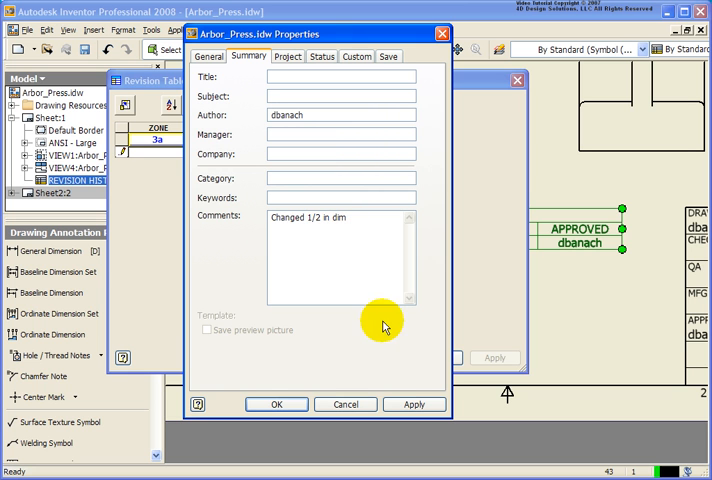
pyautogui.click(276, 404)
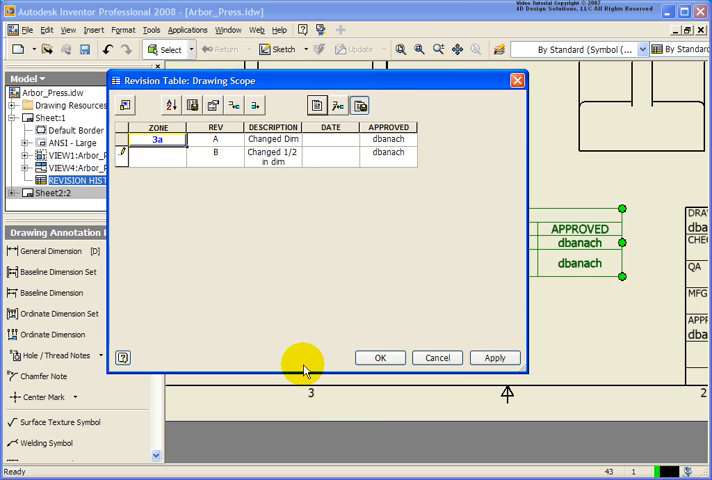
pyautogui.moveTo(284, 170)
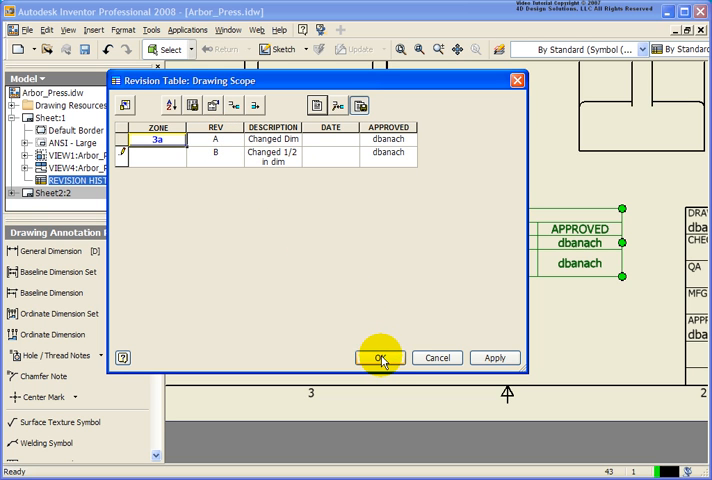
pyautogui.click(380, 356)
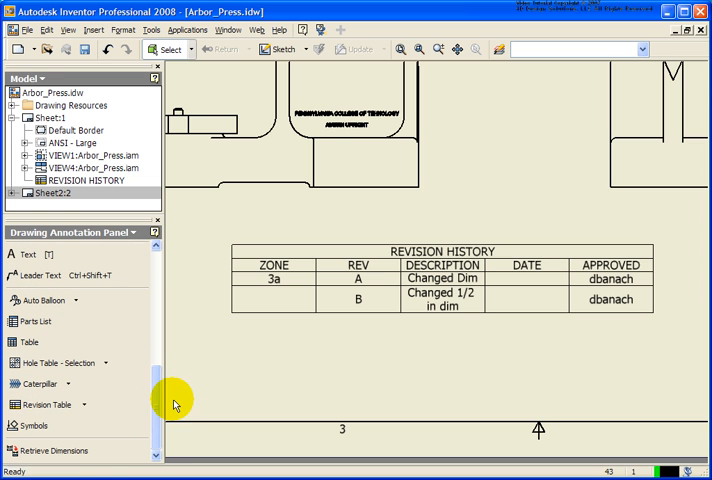
# Place the first revision B tag beside the revision history table.
pyautogui.click(84, 404)
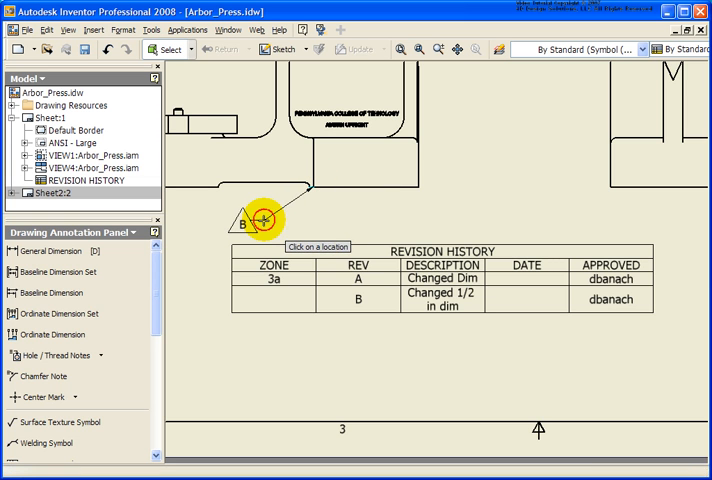
pyautogui.rightClick(324, 218)
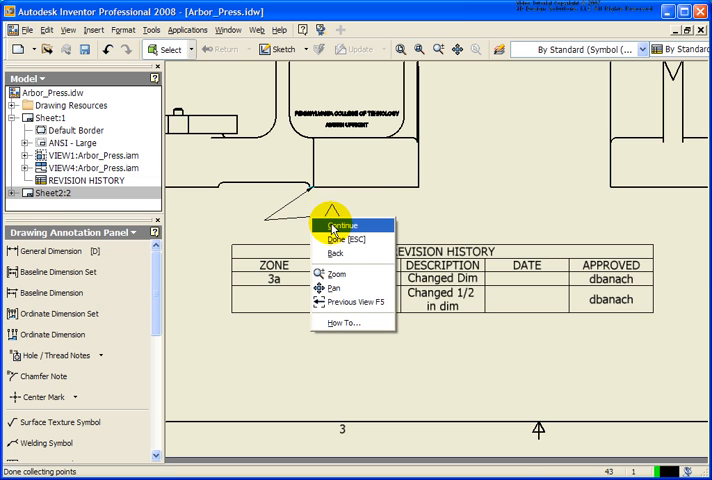
pyautogui.click(340, 224)
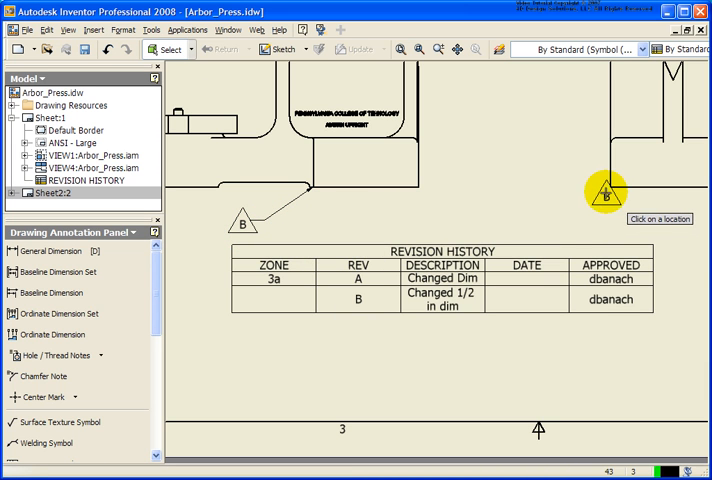
# Place a second revision B tag attached by a leader to a view edge.
pyautogui.moveTo(608, 192); pyautogui.dragTo(524, 218)
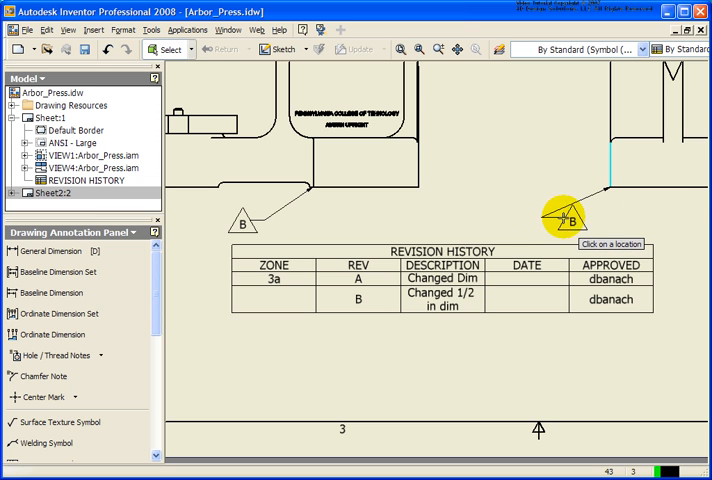
pyautogui.rightClick(560, 220)
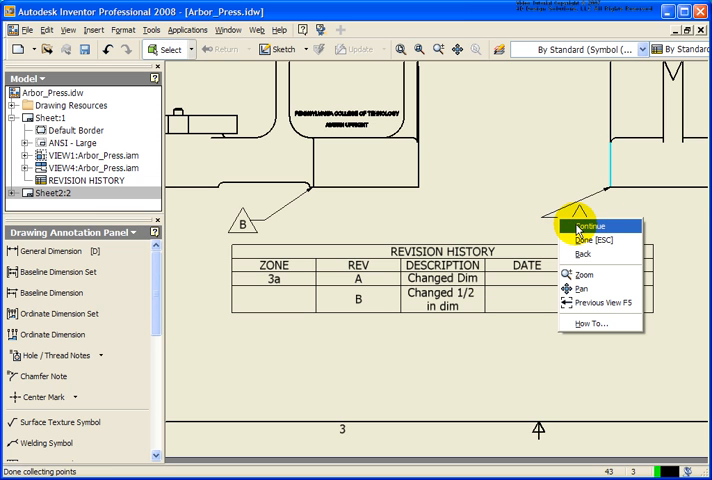
pyautogui.click(580, 226)
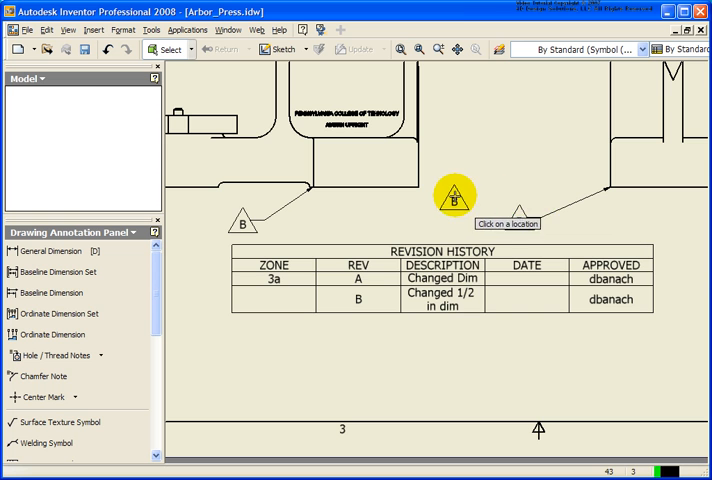
# Move the leadered tag's end point and reassign the tag to revision A.
pyautogui.click(470, 194)
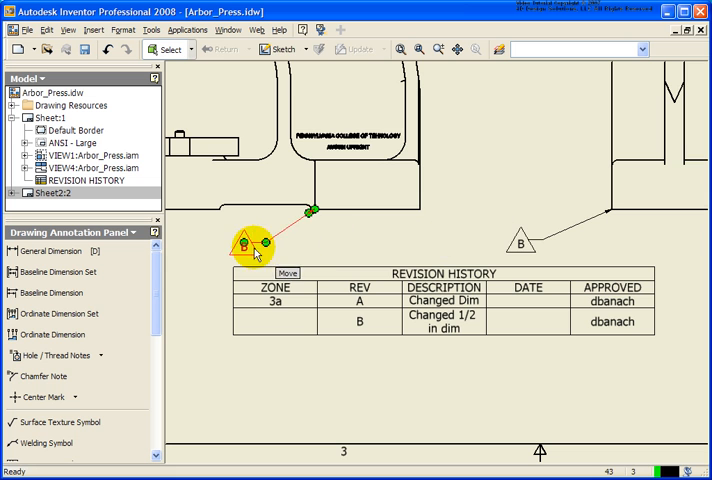
pyautogui.moveTo(244, 240); pyautogui.dragTo(520, 240)
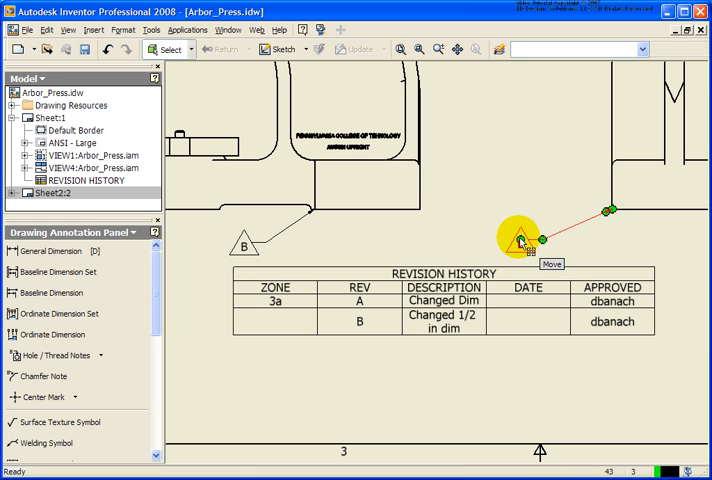
pyautogui.rightClick(524, 244)
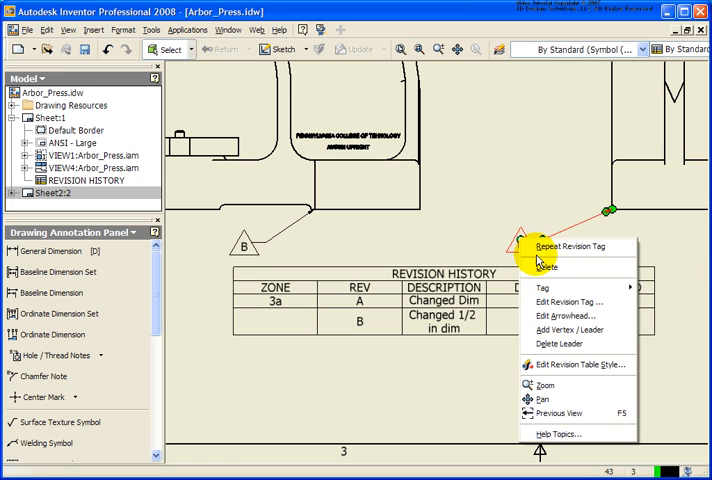
pyautogui.moveTo(544, 288)
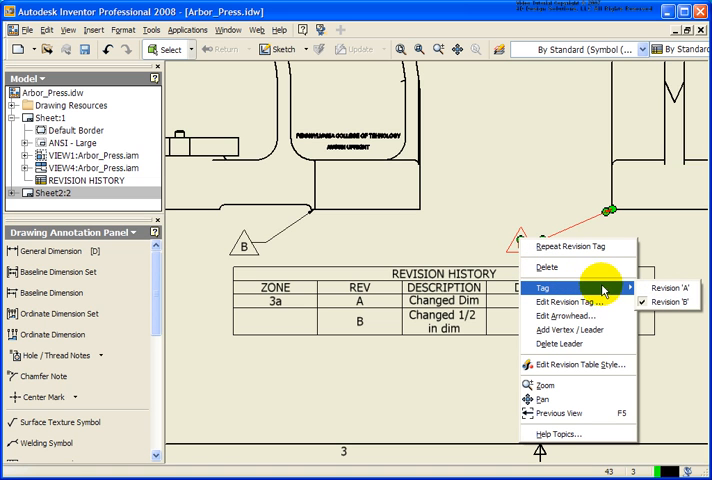
pyautogui.moveTo(664, 288)
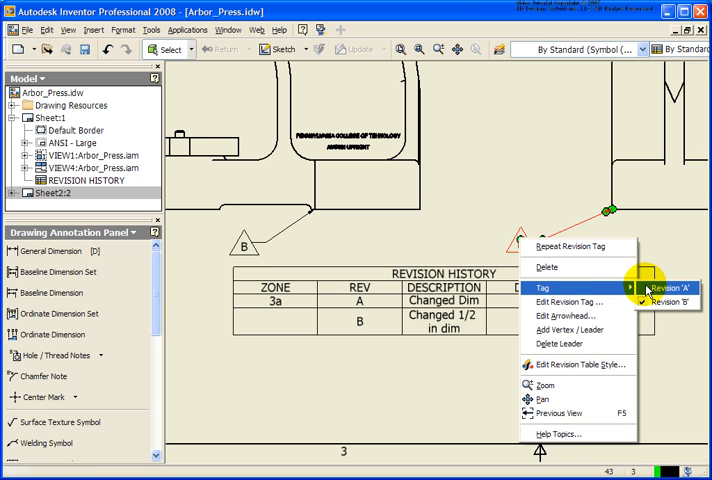
pyautogui.click(678, 288)
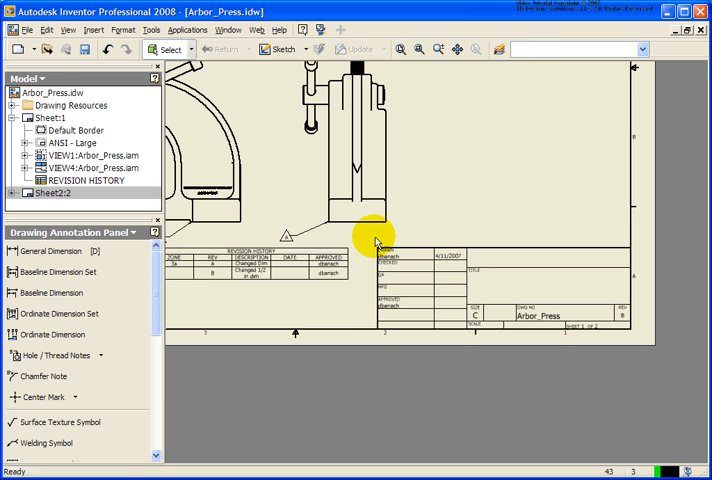
# Zoom to the whole sheet and open Edit Sheet for Sheet:1 (size C, landscape).
pyautogui.moveTo(376, 236); pyautogui.dragTo(496, 310)
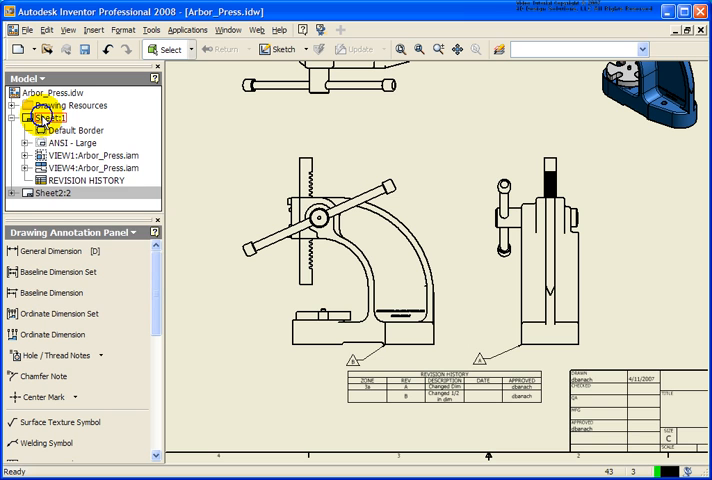
pyautogui.rightClick(44, 118)
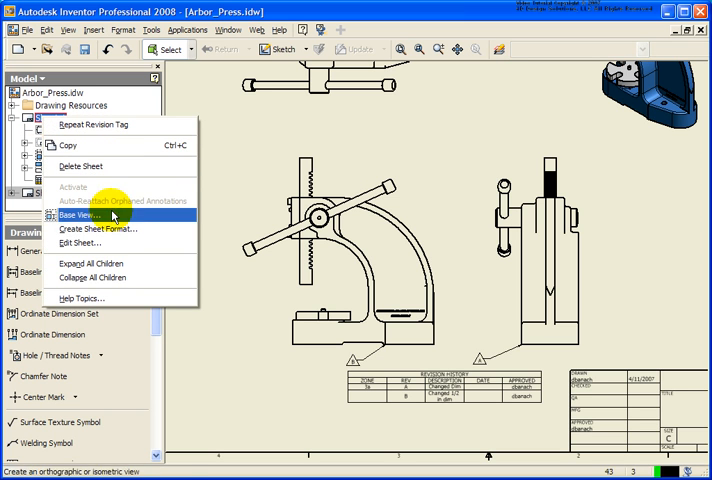
pyautogui.click(86, 244)
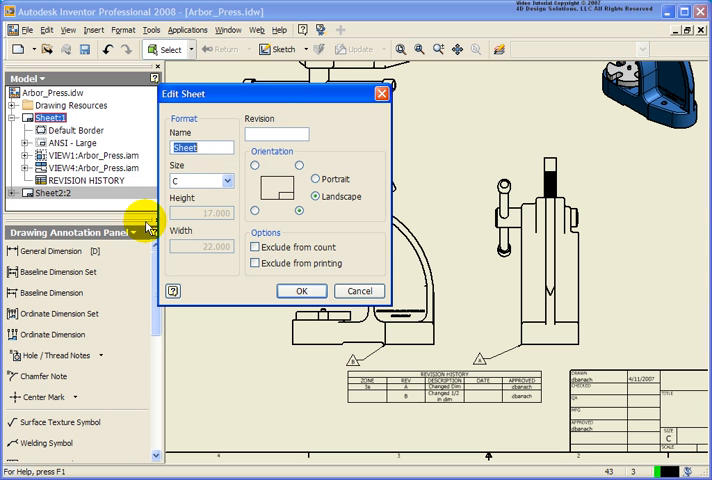